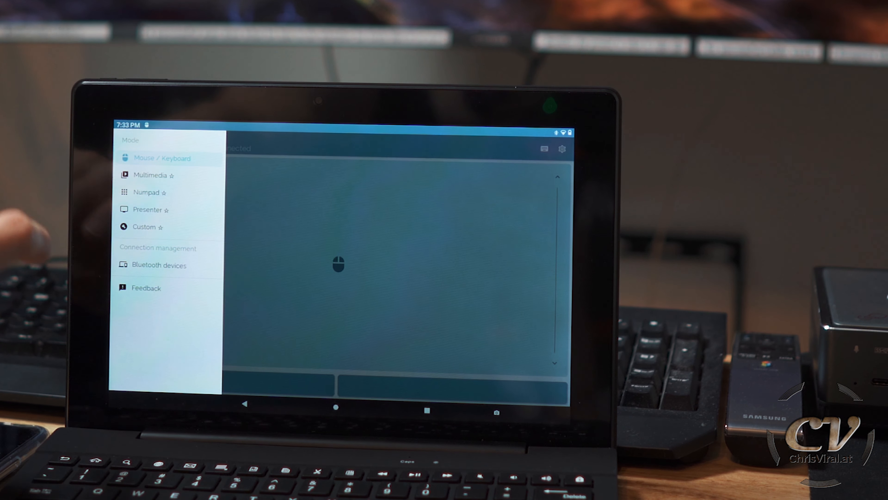
Select the paired DESKTOP-0VQ8DTH PC from Bluetooth devices as the device to control
click(159, 265)
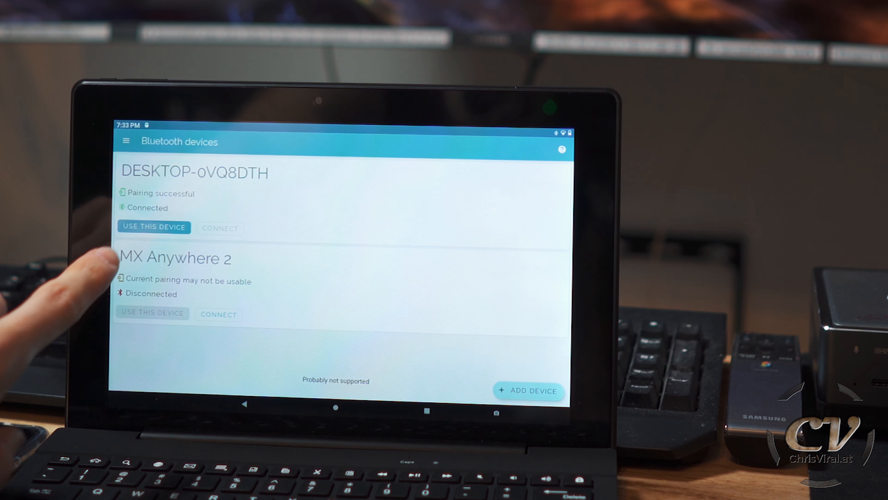
click(154, 227)
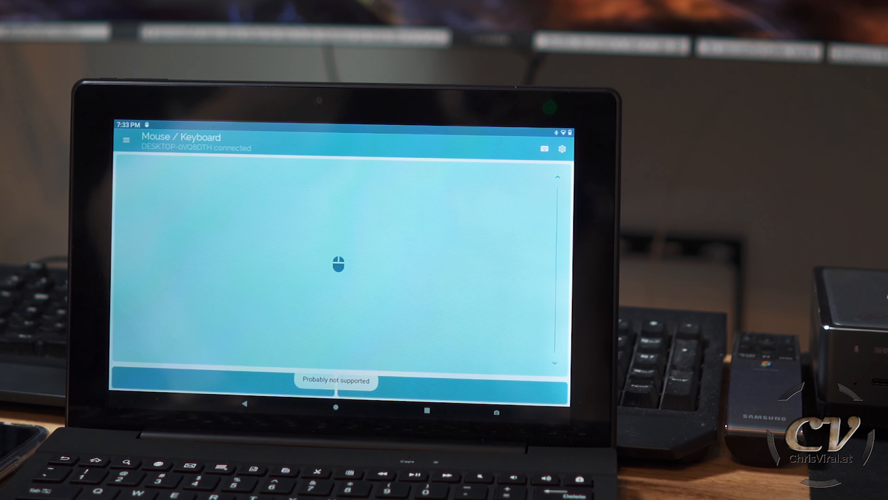